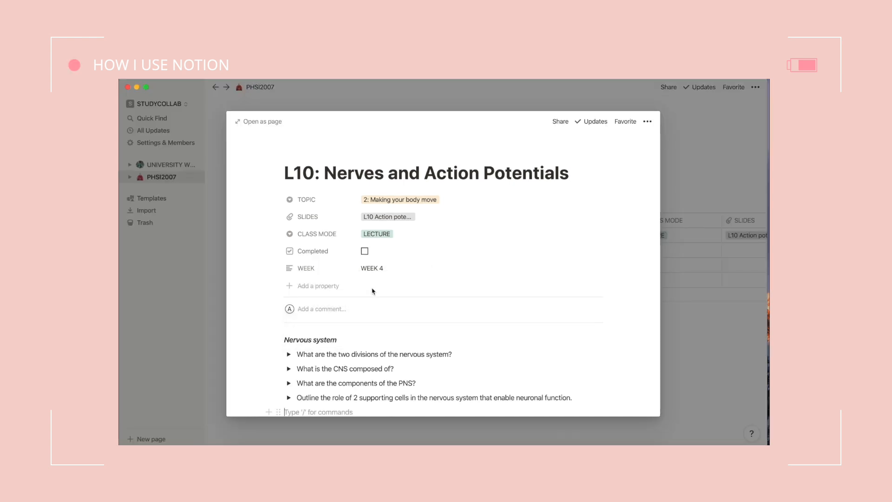
Start studying the PRACTICAL IMAGES deck, bringing up the first histology image card with hidden labels
{"action": "scroll", "scroll_direction": "down", "scroll_amount": 3}
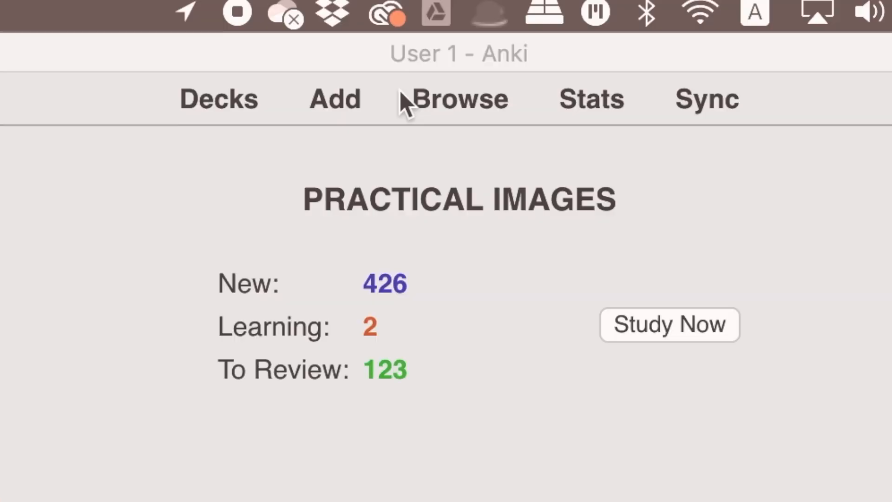
{"action": "left_click", "coordinate": [669, 325]}
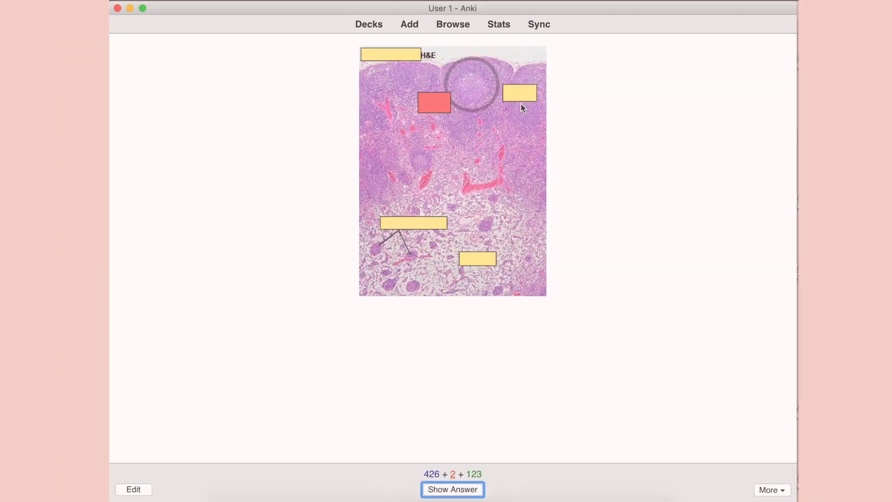